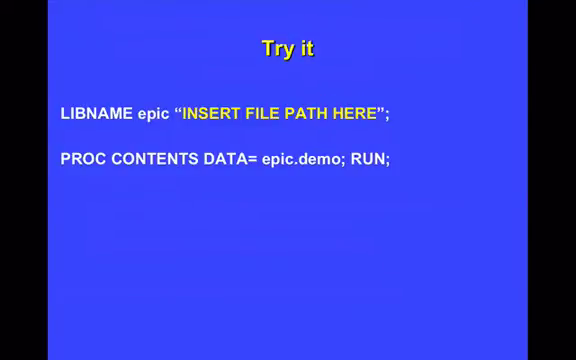
Advance to the slide comparing a quoted file path with the epic.demo libref
{"action": "key", "text": "Right"}
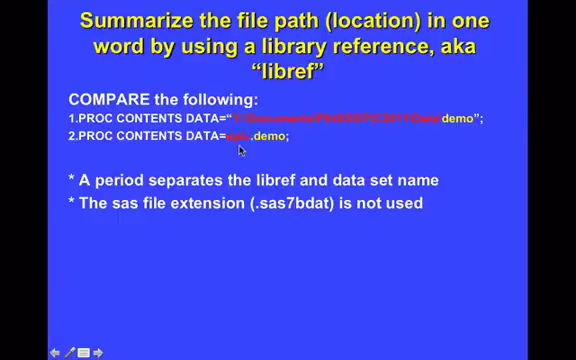
Leave the slideshow to reach the SAS program with the epic LIBNAME, PROC CONTENTS and PROC PRINT
{"action": "key", "text": "Right"}
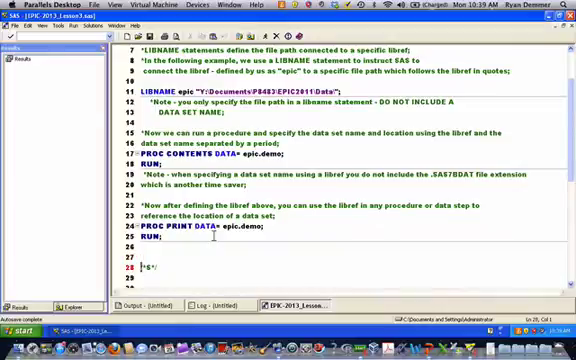
{"action": "scroll", "scroll_direction": "down", "scroll_amount": 3}
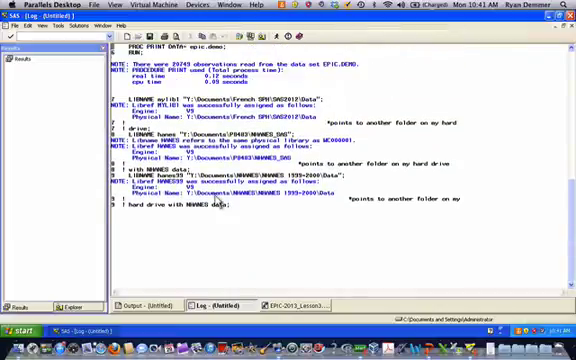
{"action": "mouse_move", "coordinate": [502, 138]}
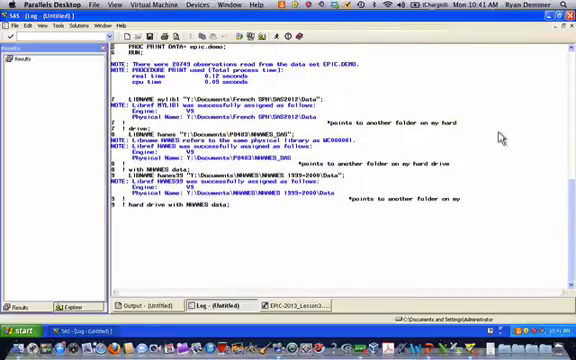
{"action": "mouse_move", "coordinate": [499, 135]}
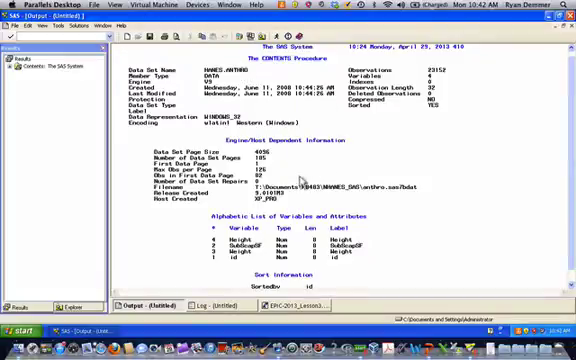
Double-click in the SAS window to view the PROC CONTENTS listing
{"action": "double_click", "coordinate": [290, 188]}
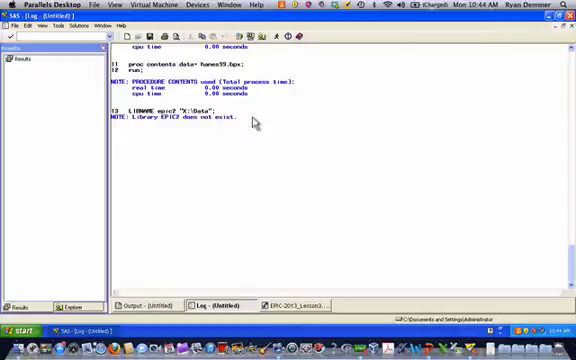
{"action": "mouse_move", "coordinate": [257, 121]}
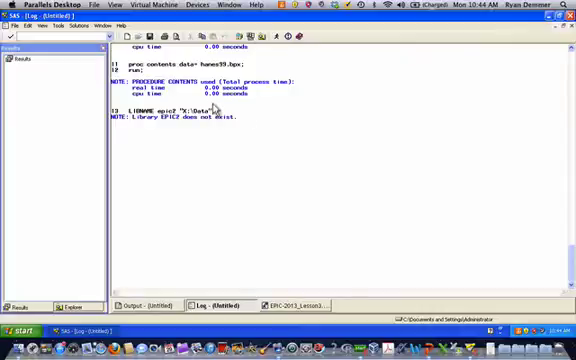
{"action": "mouse_move", "coordinate": [245, 113]}
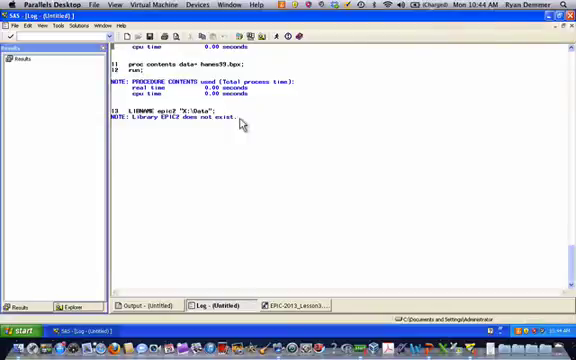
{"action": "mouse_move", "coordinate": [240, 118]}
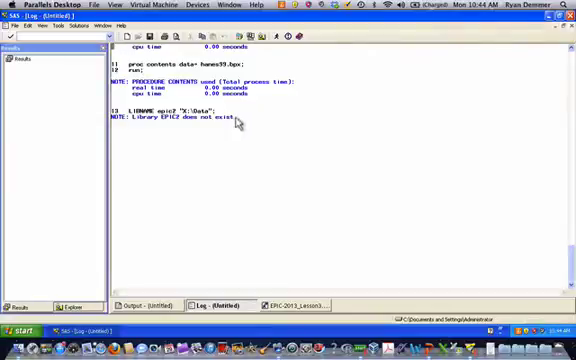
{"action": "mouse_move", "coordinate": [232, 120]}
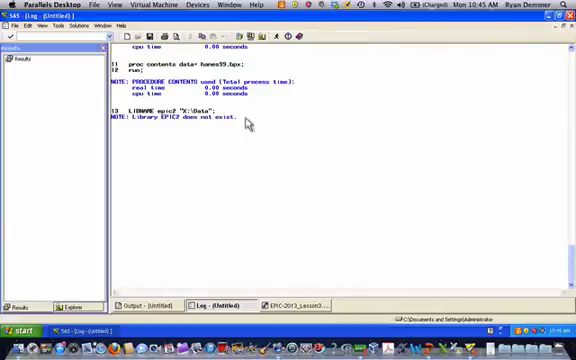
{"action": "left_click", "coordinate": [290, 295]}
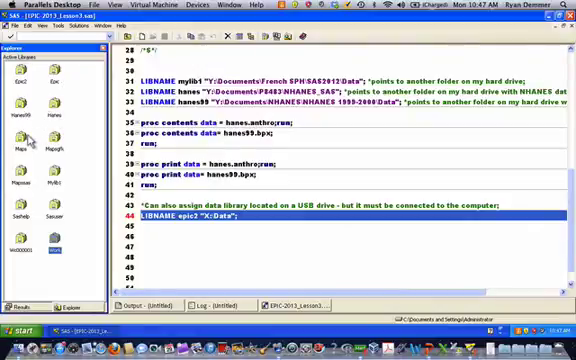
{"action": "mouse_move", "coordinate": [64, 117]}
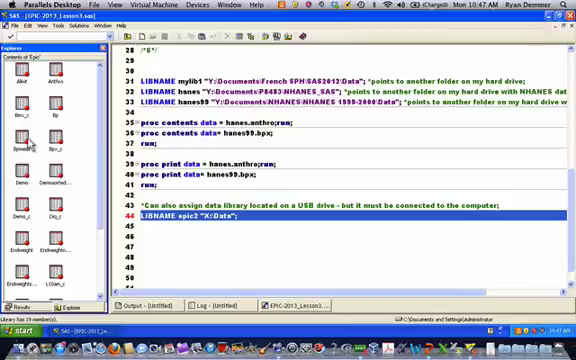
Scroll through the LIBNAME statements, including epic2 pointing to the USB-drive Data folder
{"action": "scroll", "scroll_direction": "down", "scroll_amount": 3}
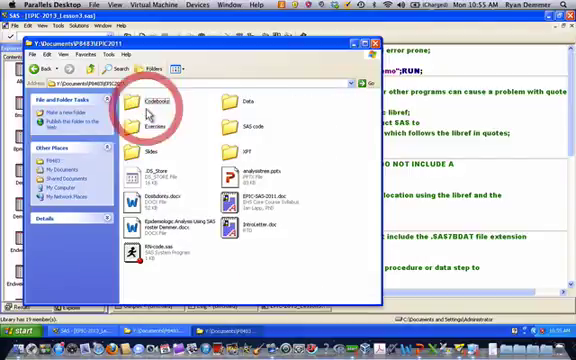
{"action": "double_click", "coordinate": [240, 105]}
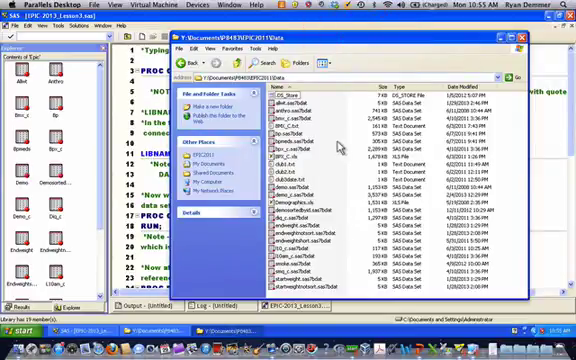
{"action": "mouse_move", "coordinate": [331, 130]}
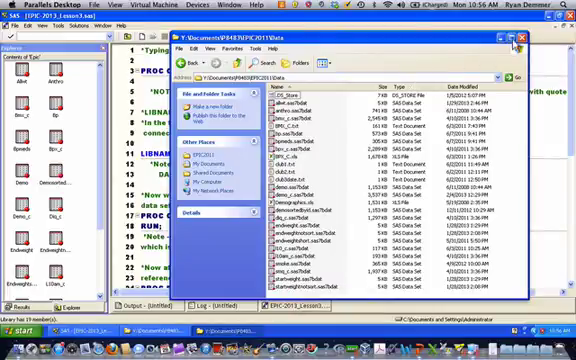
{"action": "left_click", "coordinate": [522, 41]}
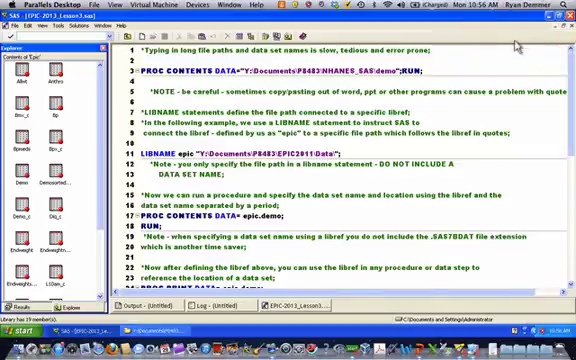